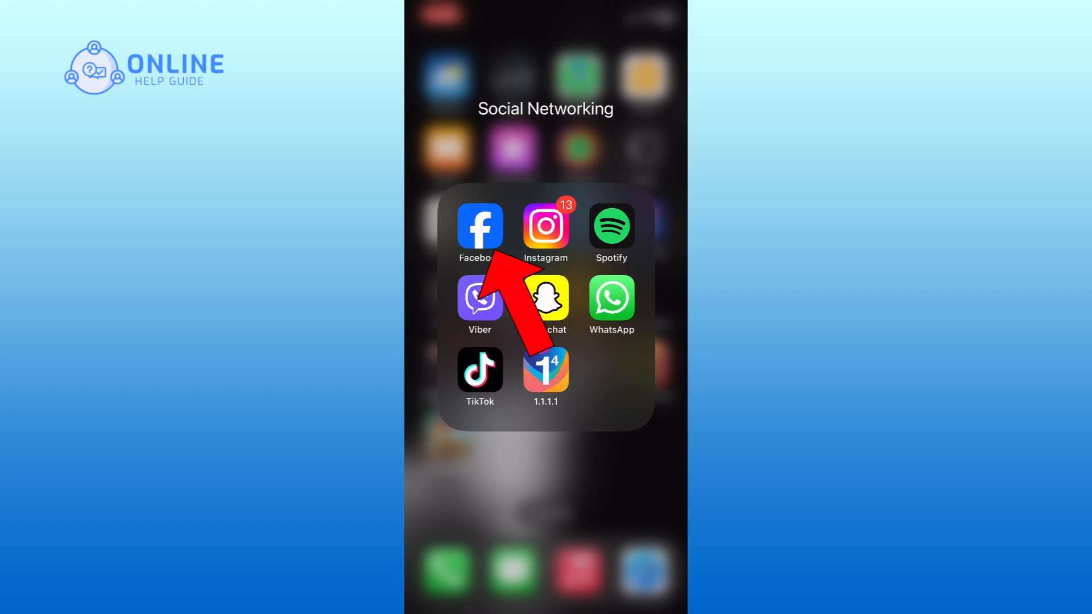
# Launch Facebook from the Social Networking folder on the Home Screen.
pyautogui.click(479, 227)
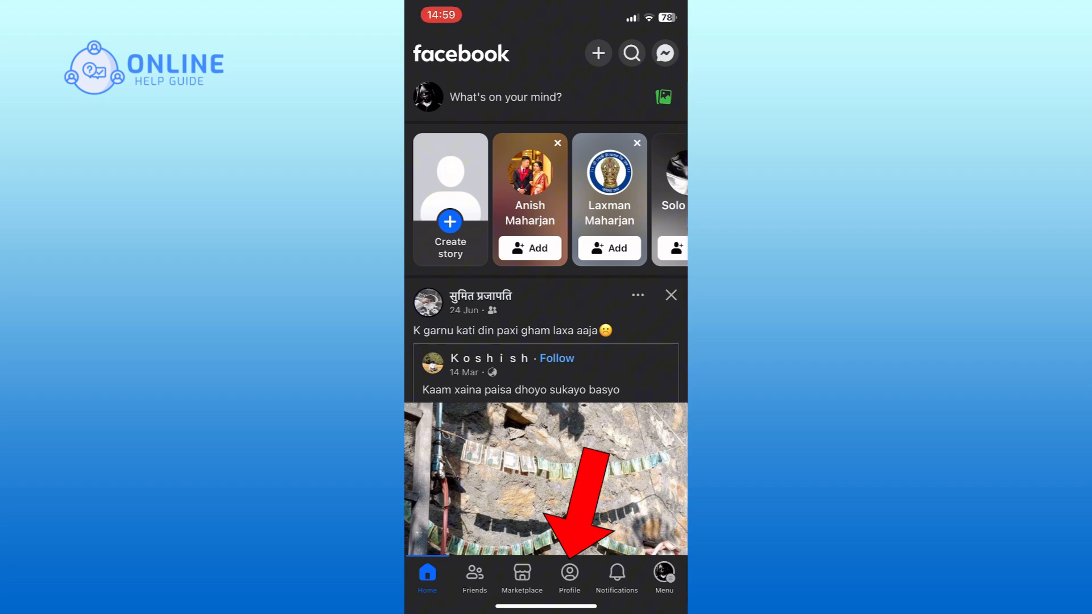
# Open your own profile and scroll to the cover photo update post.
pyautogui.click(569, 573)
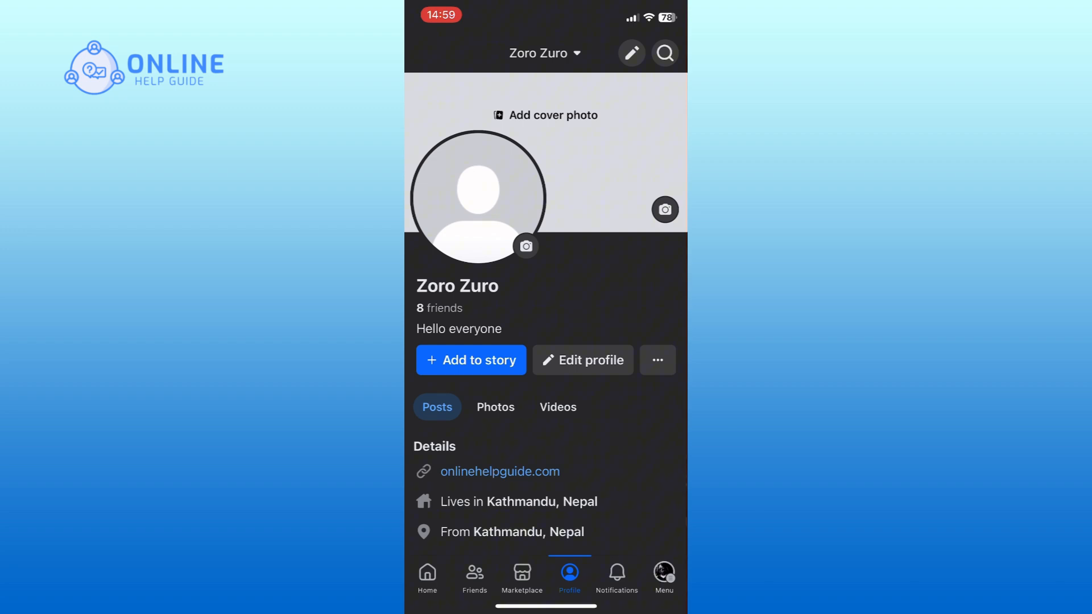
pyautogui.scroll(3)
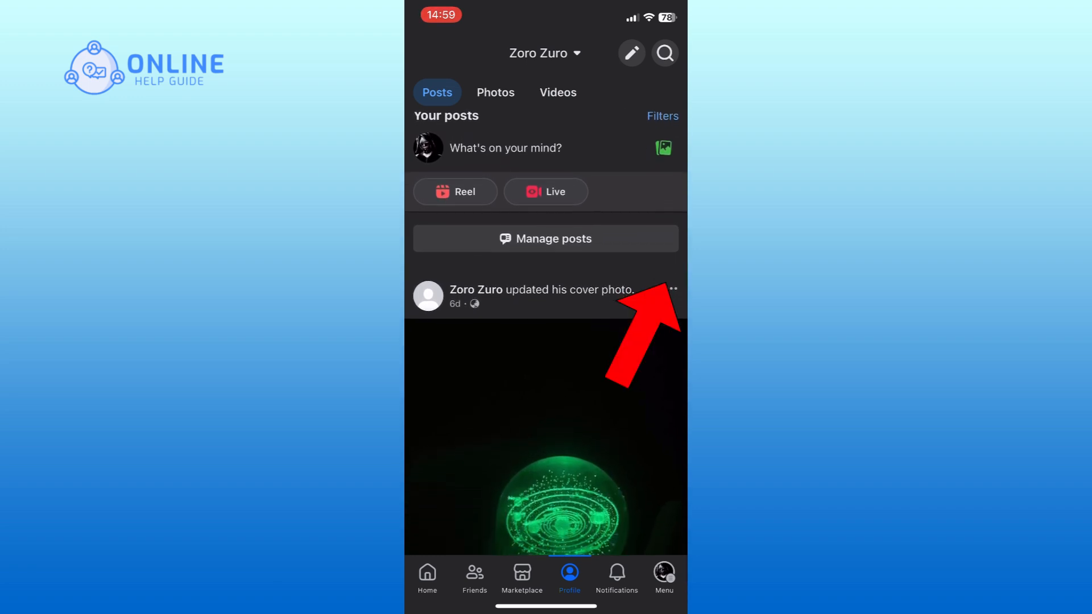
pyautogui.scroll(3)
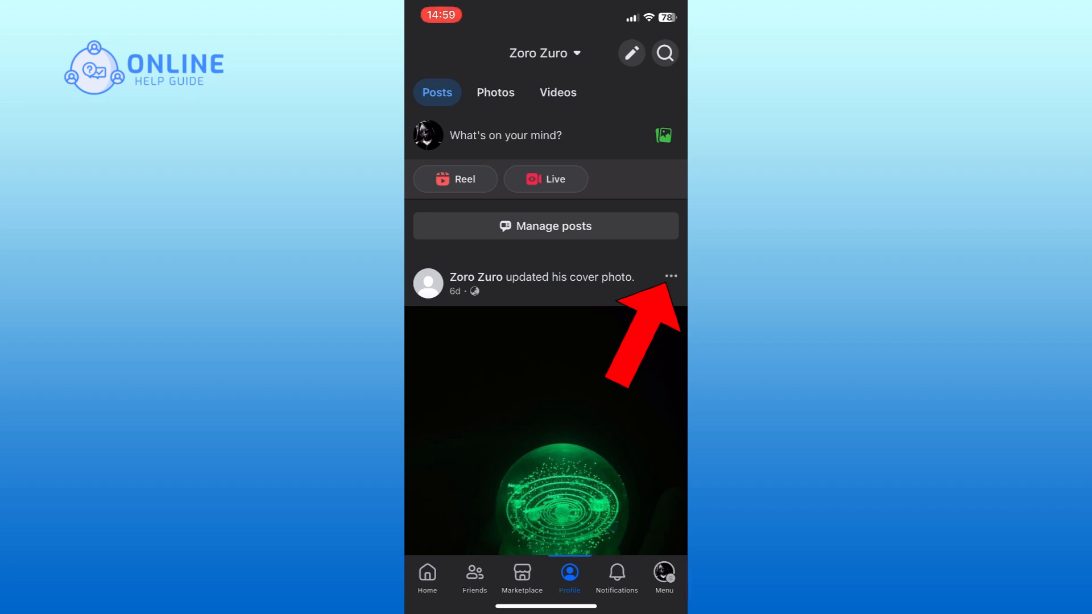
# Open the three-dot options menu on the cover photo update post.
pyautogui.click(670, 277)
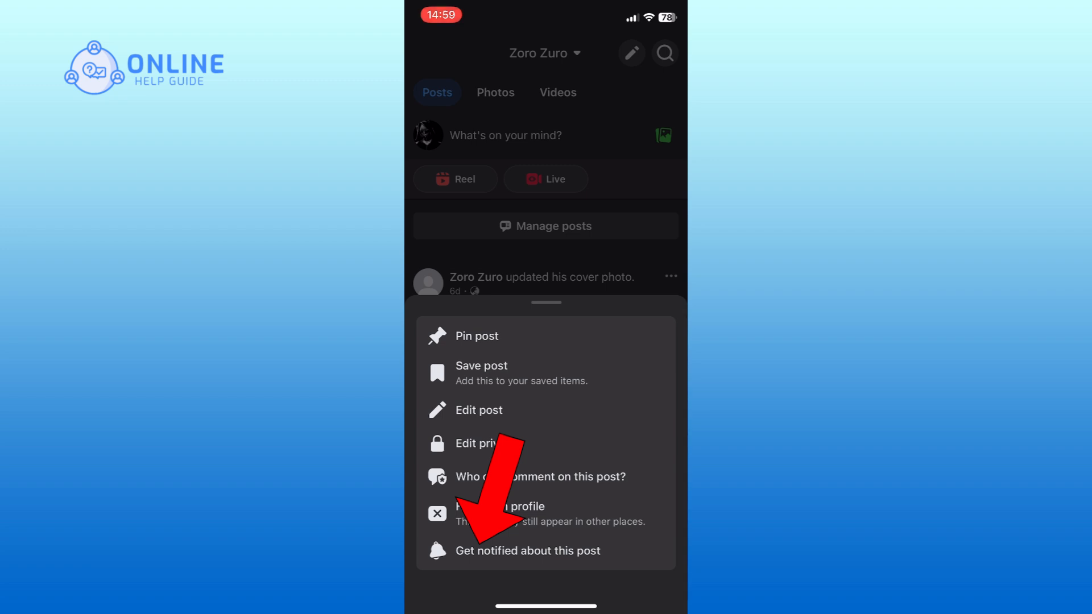
# Choose 'Get notified about this post', then 'Turn off notifications for this post'.
pyautogui.click(527, 550)
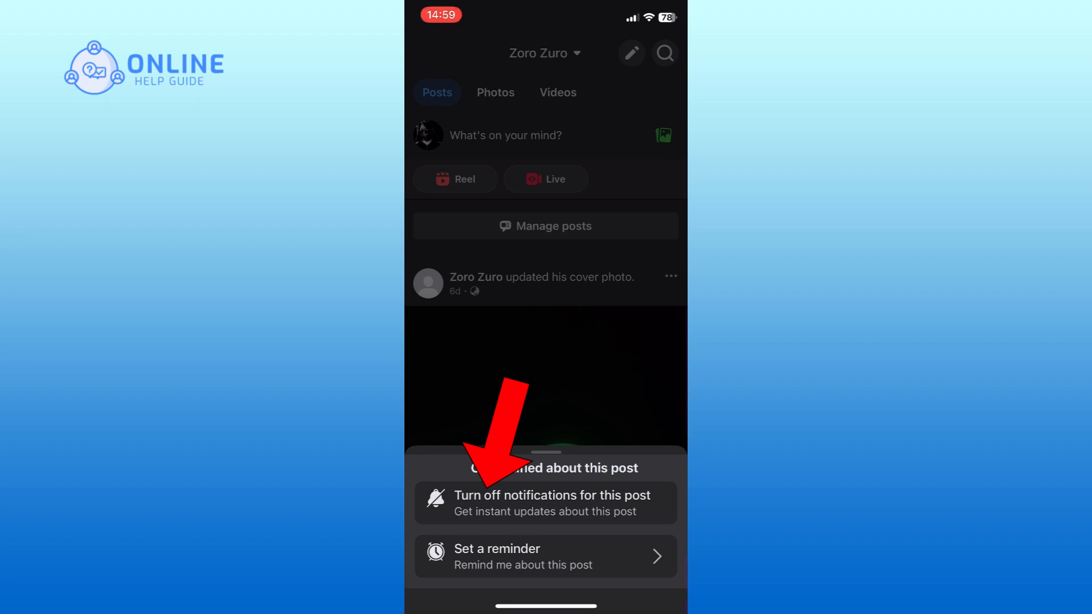
pyautogui.click(545, 503)
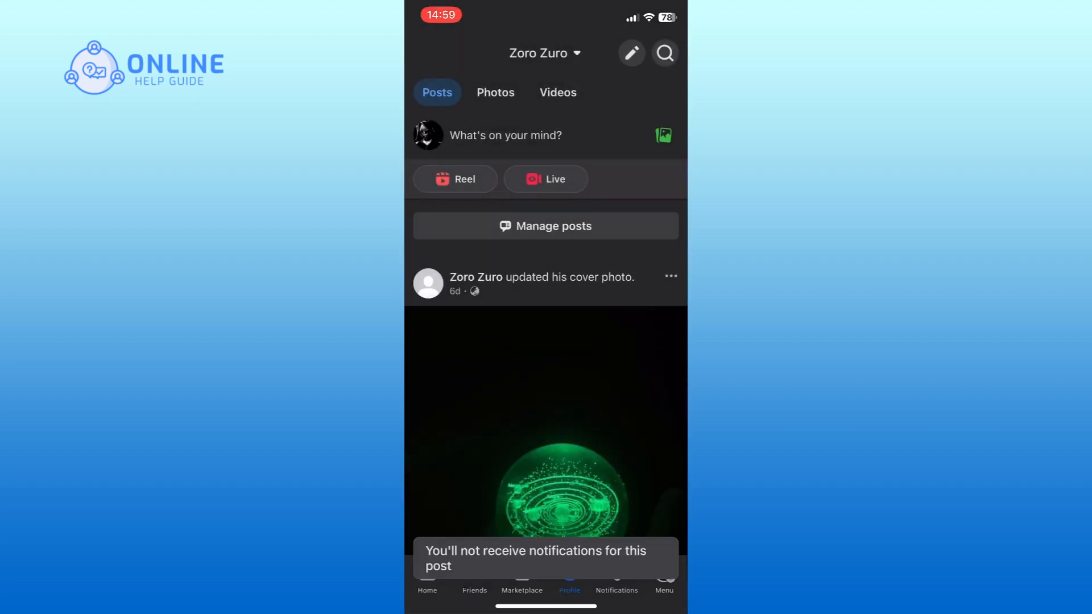